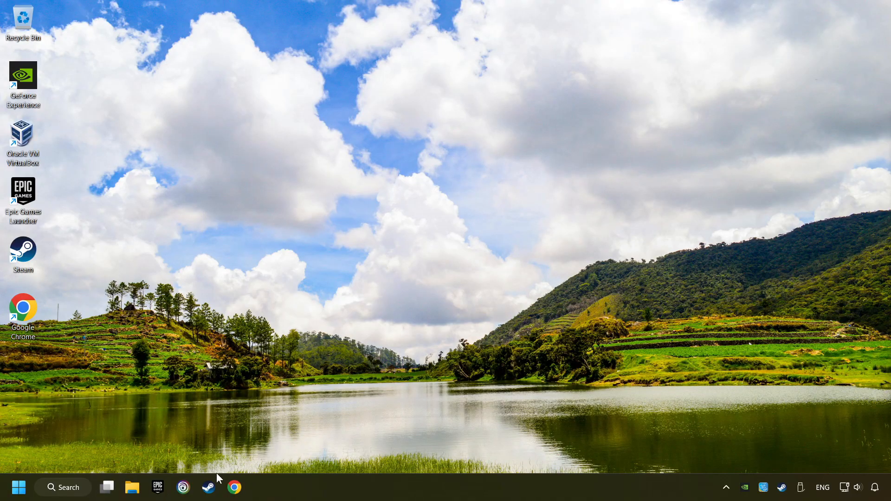
Step: Launch Steam from the taskbar and bring up the top-left Steam client menu
click(208, 488)
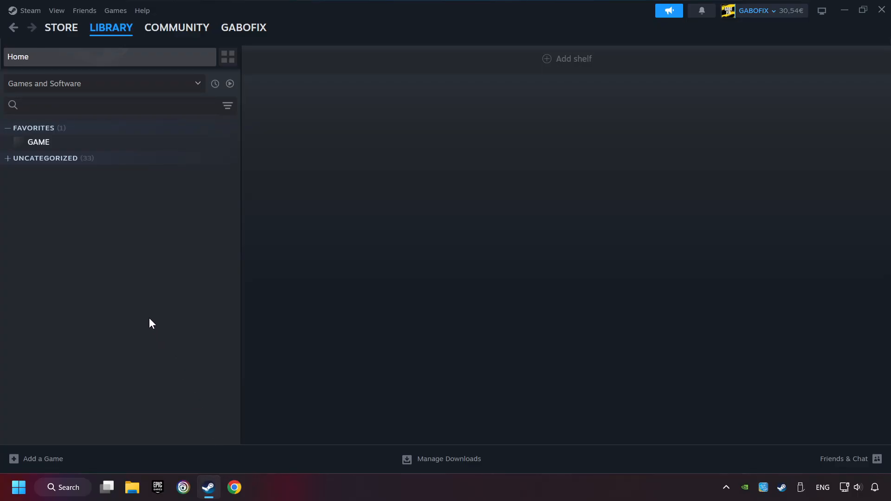
mouse_move(29, 10)
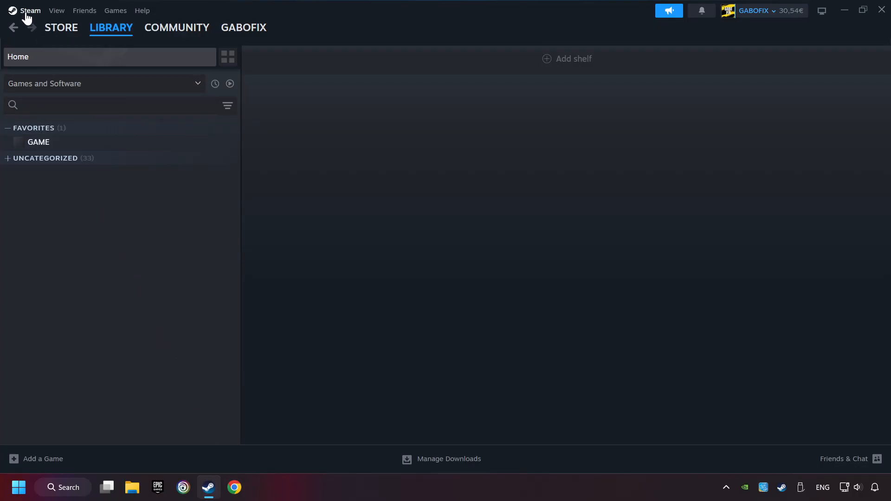
click(30, 10)
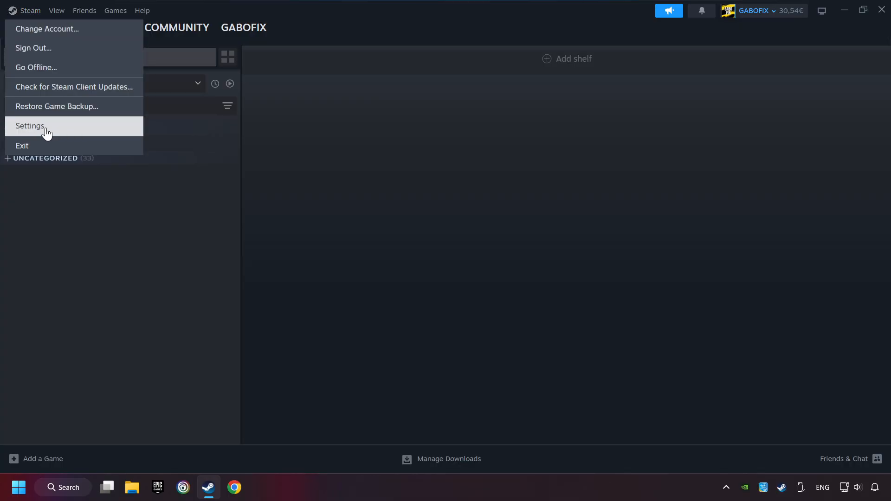
Step: In Settings > Controller, enable Steam Input for Switch Pro and generic controllers alongside Xbox
click(29, 125)
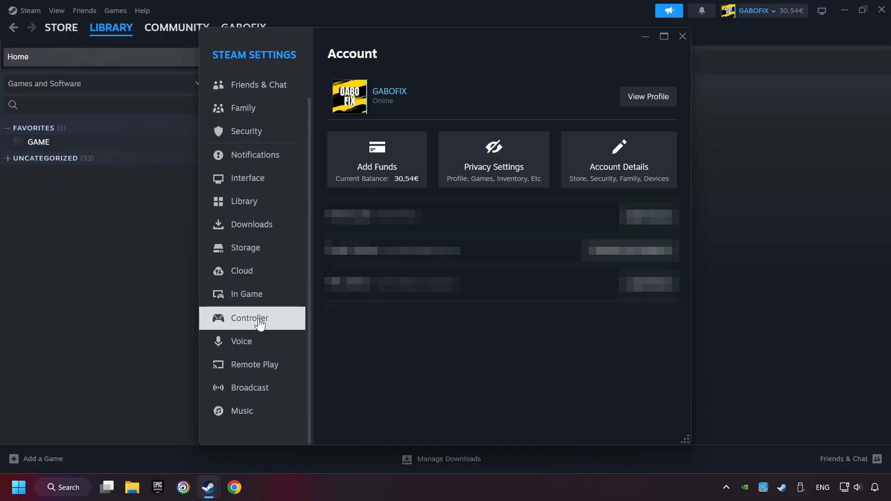
click(247, 318)
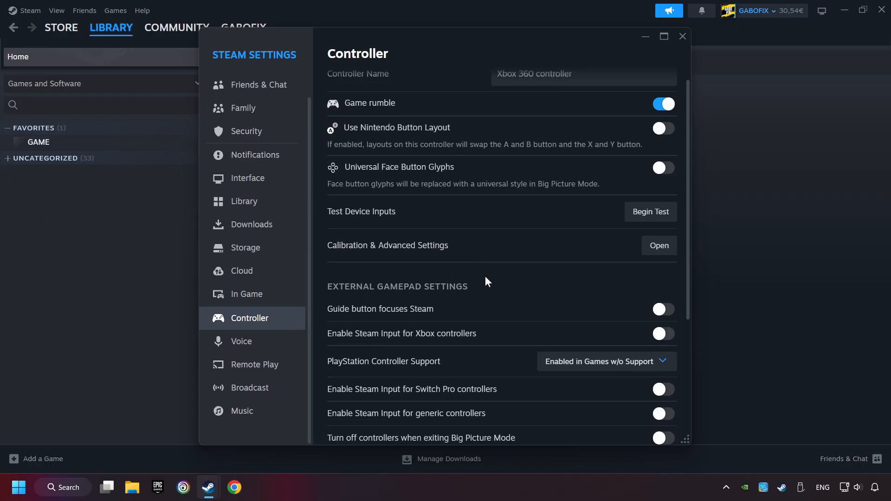
scroll(down, 3)
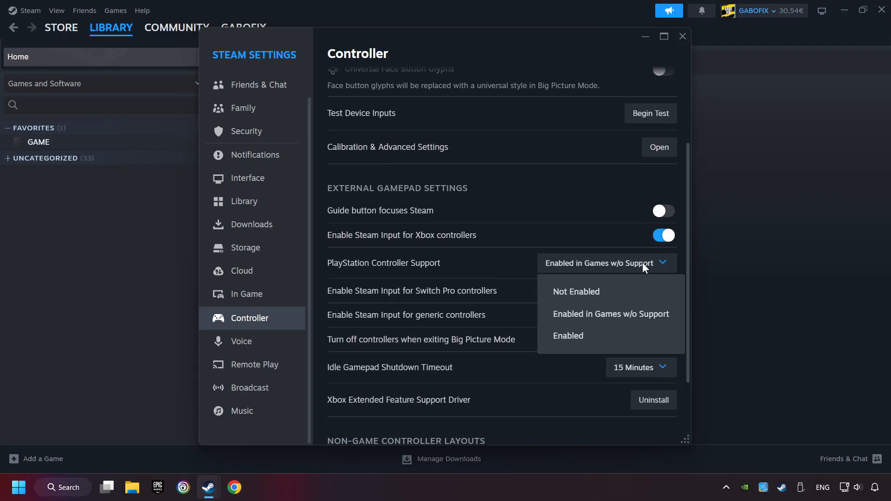
click(612, 314)
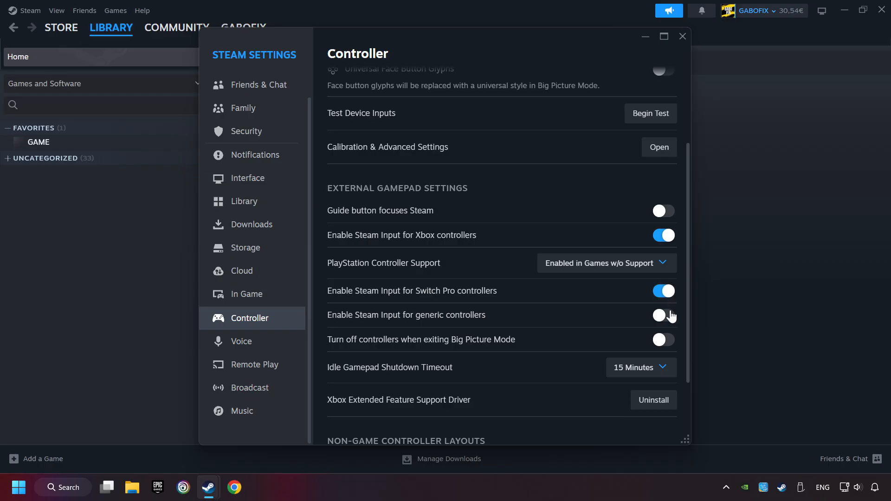
click(662, 315)
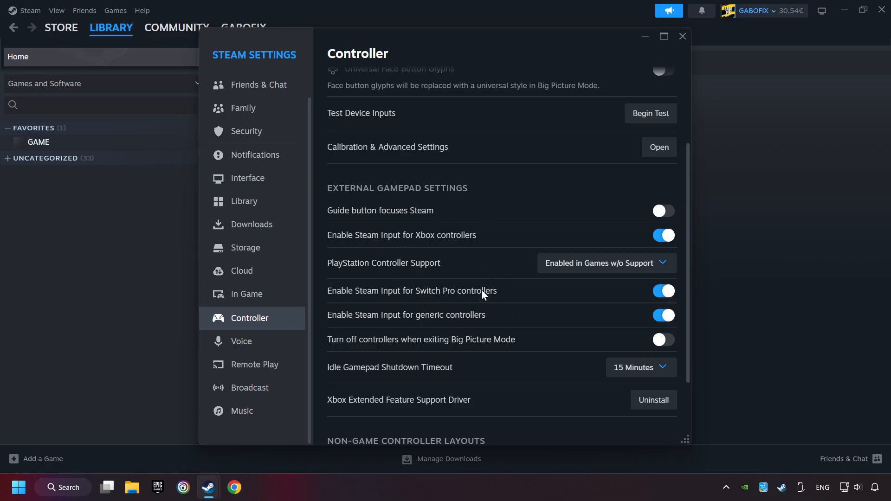
mouse_move(471, 242)
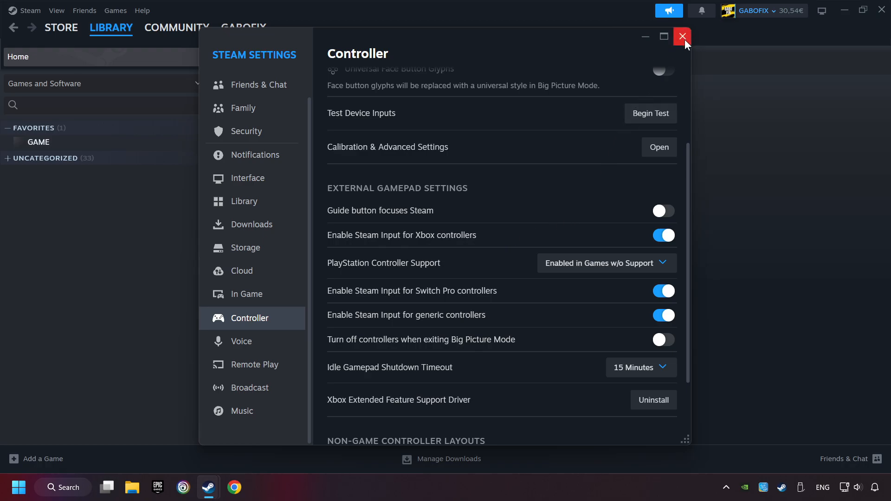
Step: Close Settings, start Add a Non-Steam Game, then cancel the list without adding anything
click(682, 36)
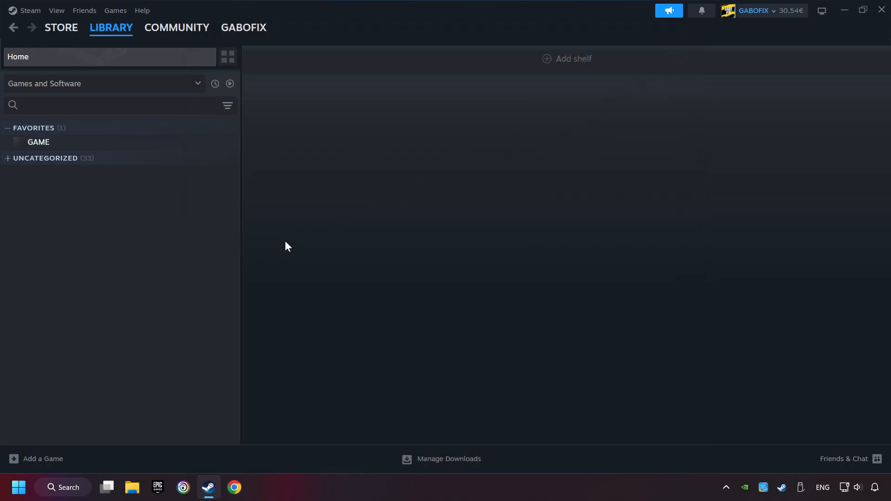
mouse_move(14, 461)
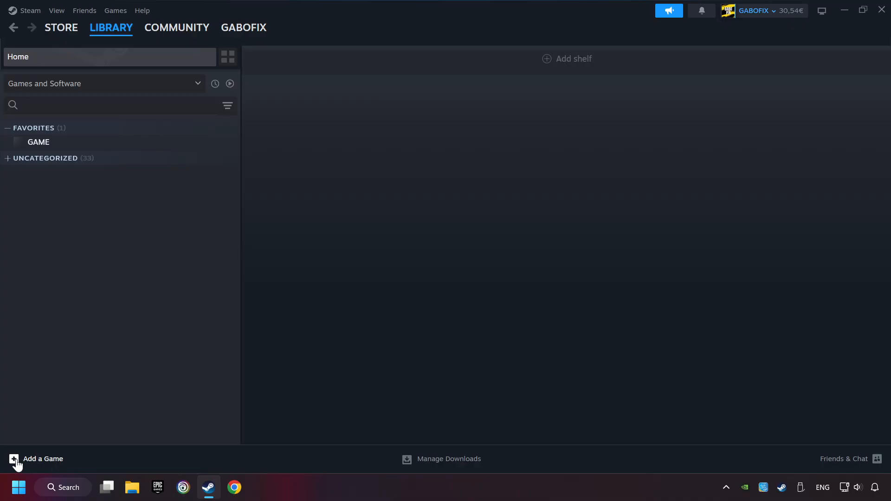
mouse_move(44, 466)
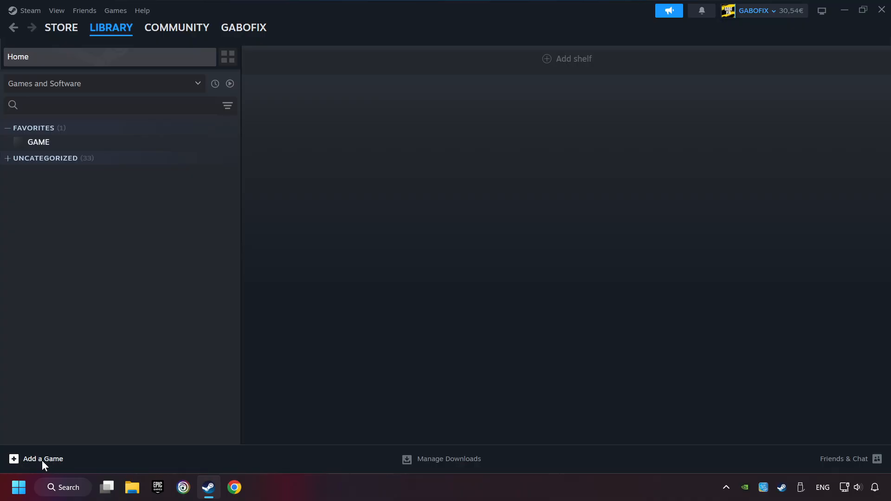
click(36, 459)
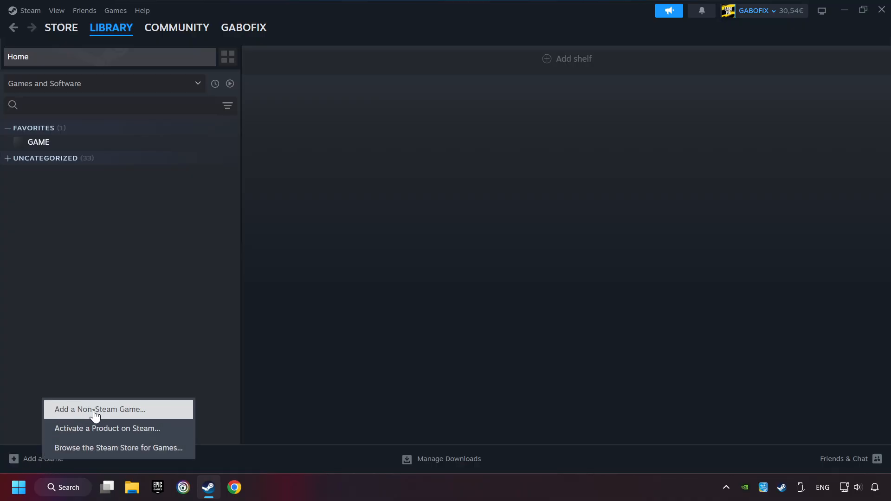
click(100, 410)
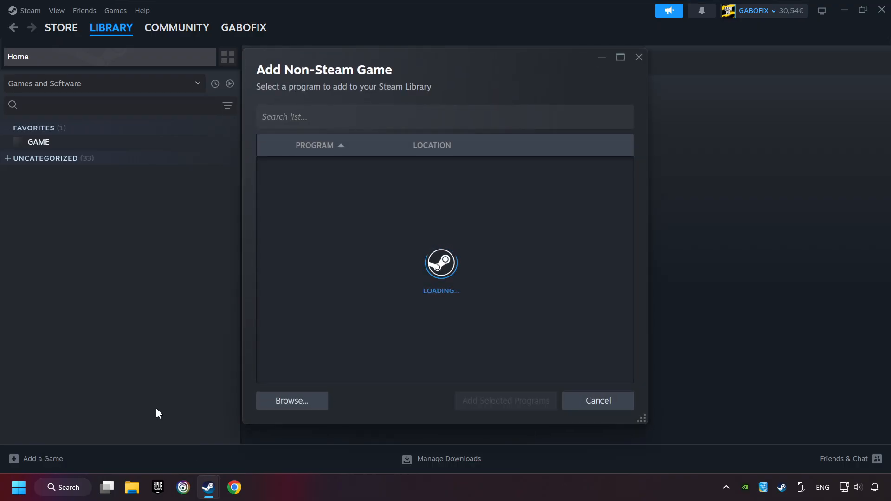
mouse_move(442, 406)
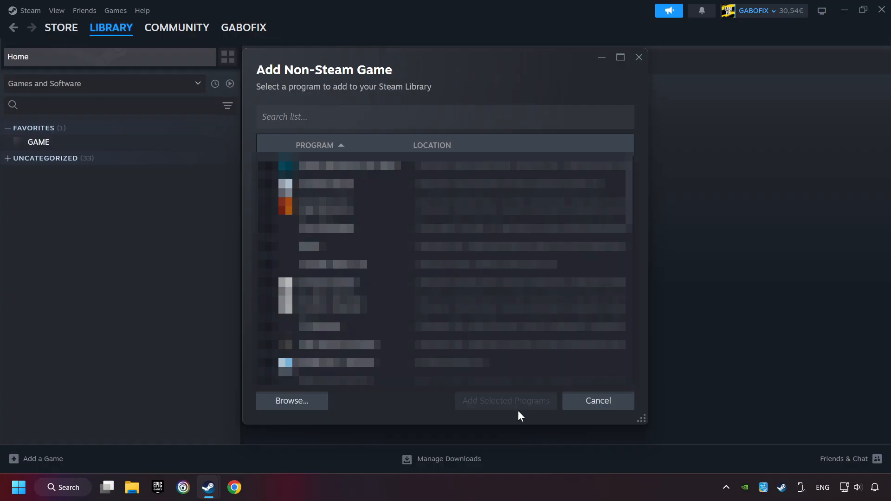
click(597, 402)
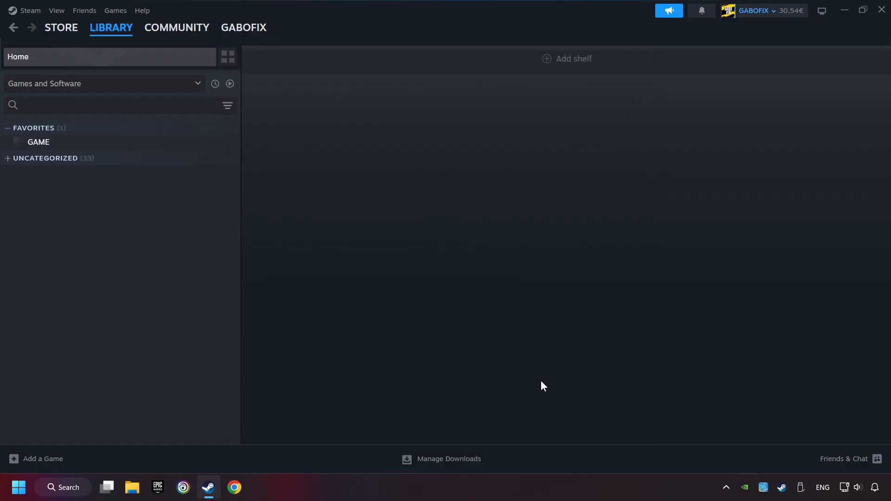
mouse_move(421, 349)
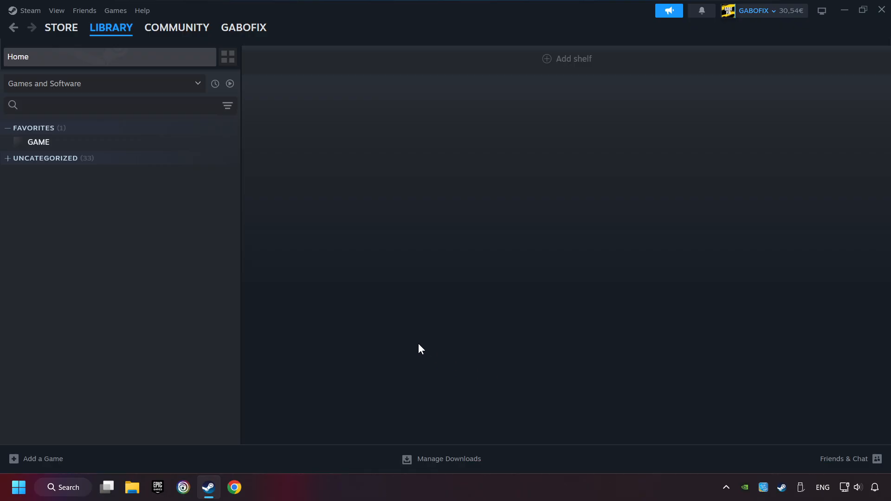
Step: From the Library sidebar Favorites, show the game page for the non-Steam title GAME
click(110, 27)
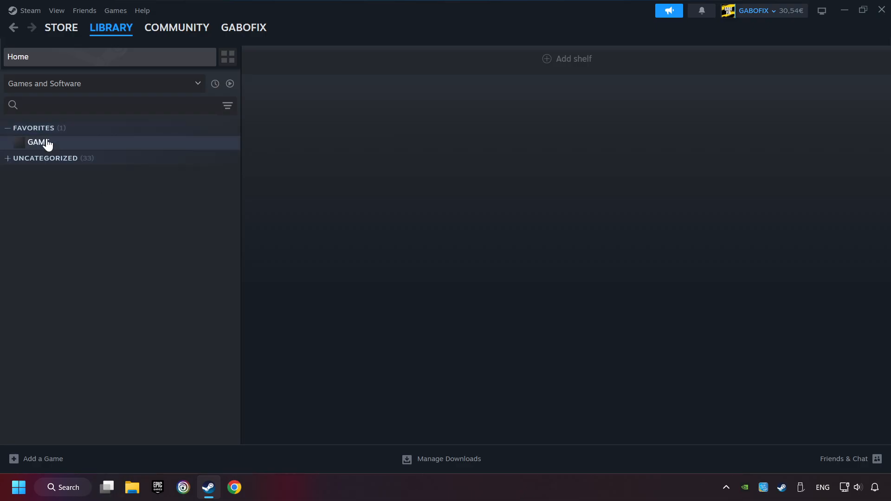
mouse_move(65, 150)
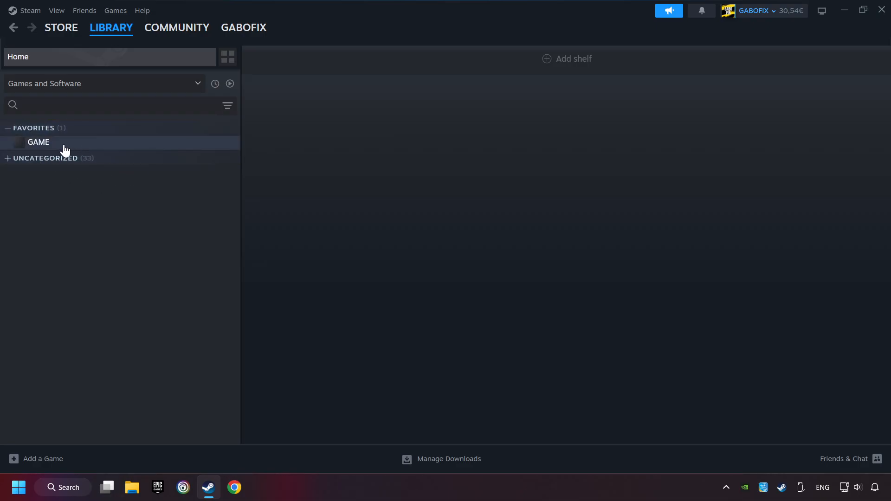
click(38, 142)
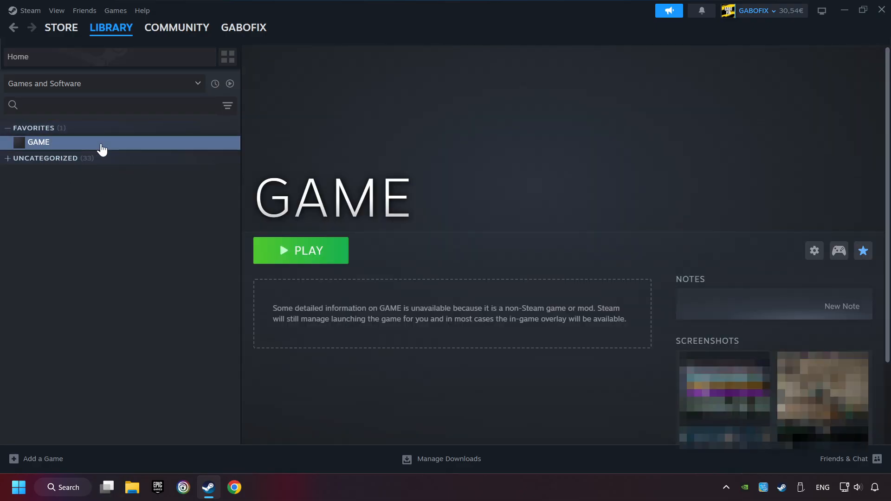
mouse_move(132, 162)
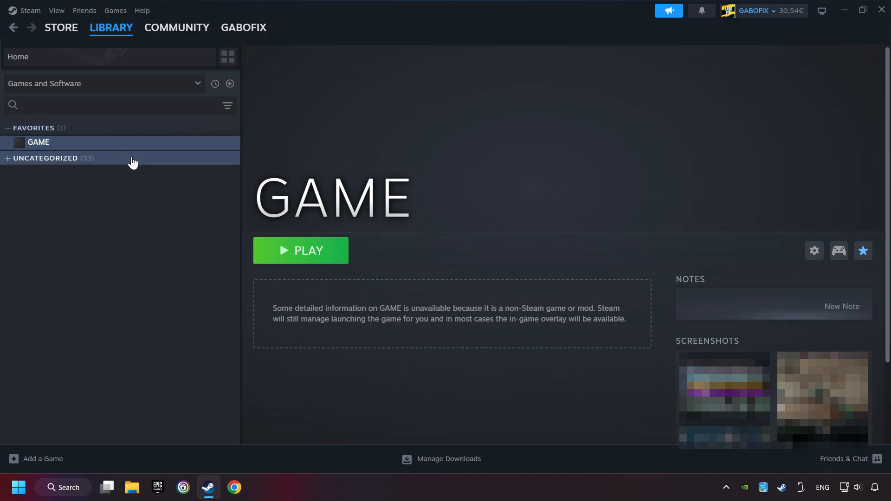
mouse_move(838, 251)
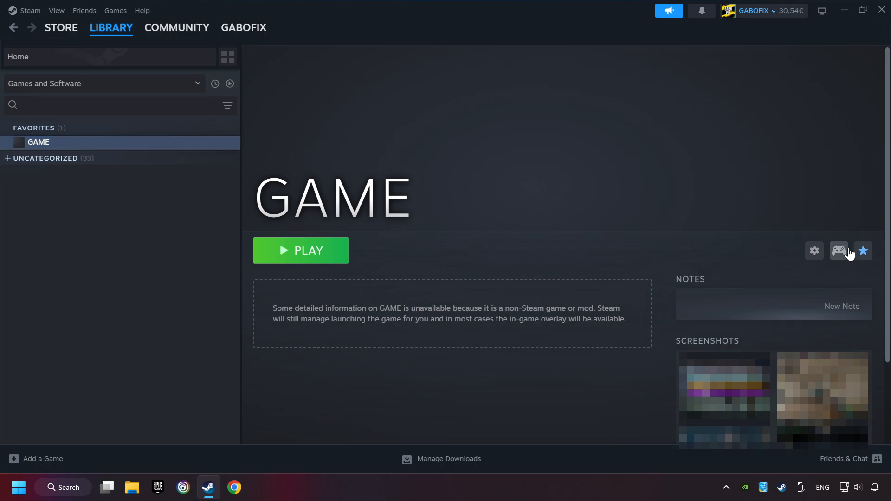
mouse_move(840, 262)
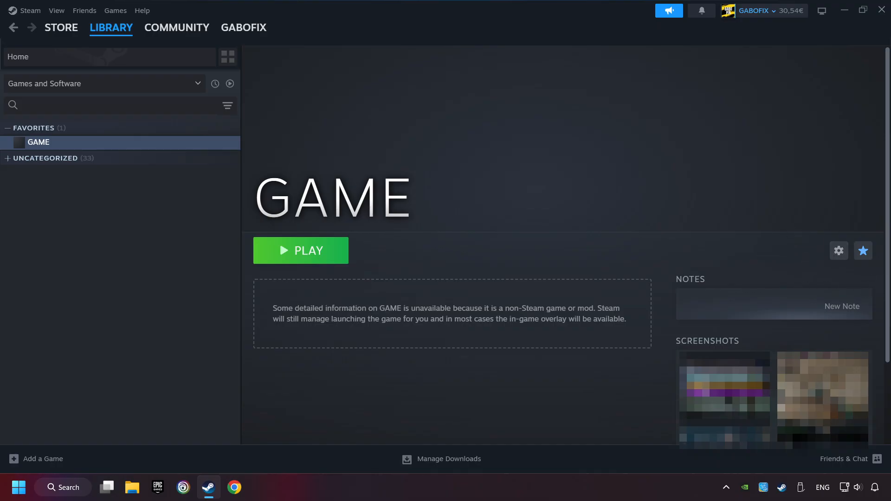
mouse_move(799, 275)
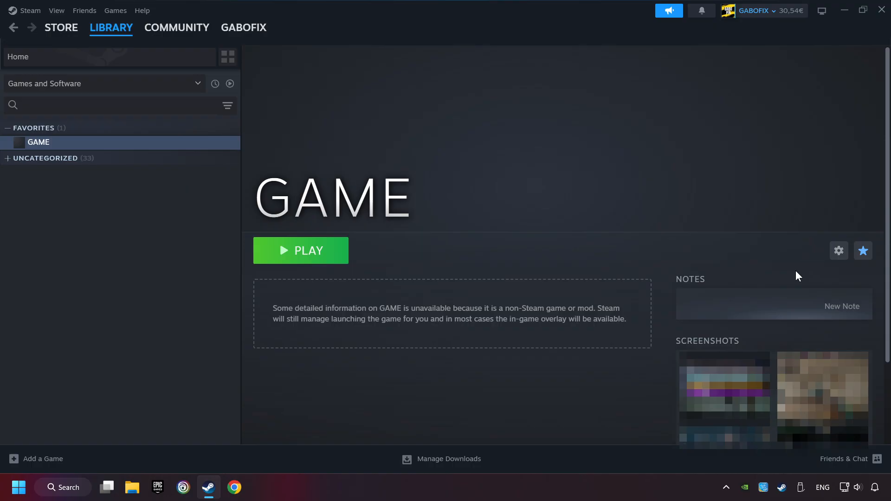
mouse_move(841, 251)
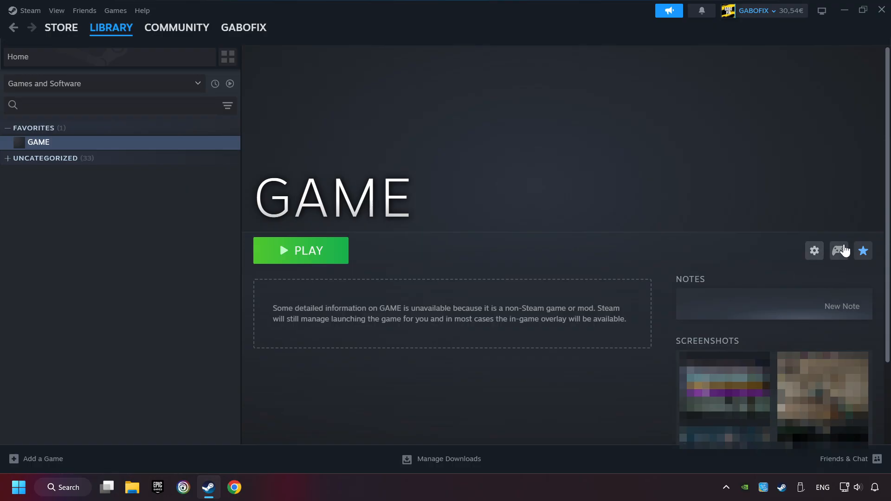
mouse_move(837, 288)
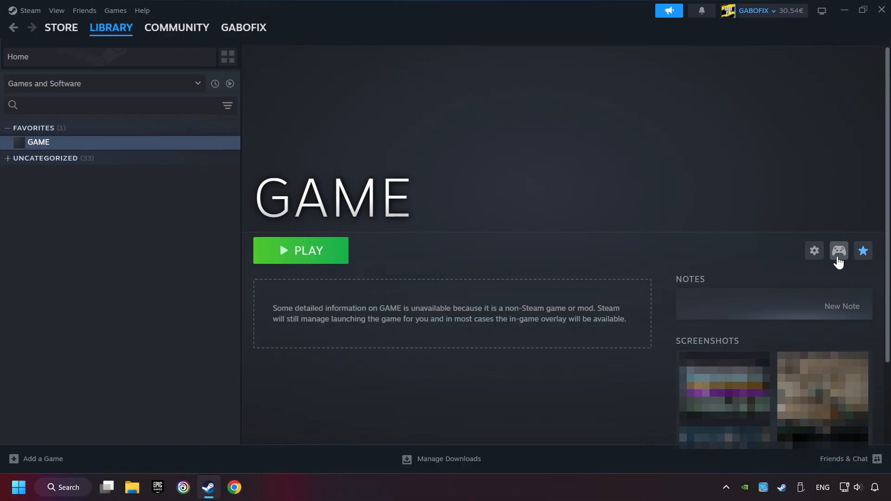
Step: In GAME's controller settings, choose the Gamepad template and apply it as the current button layout
click(838, 250)
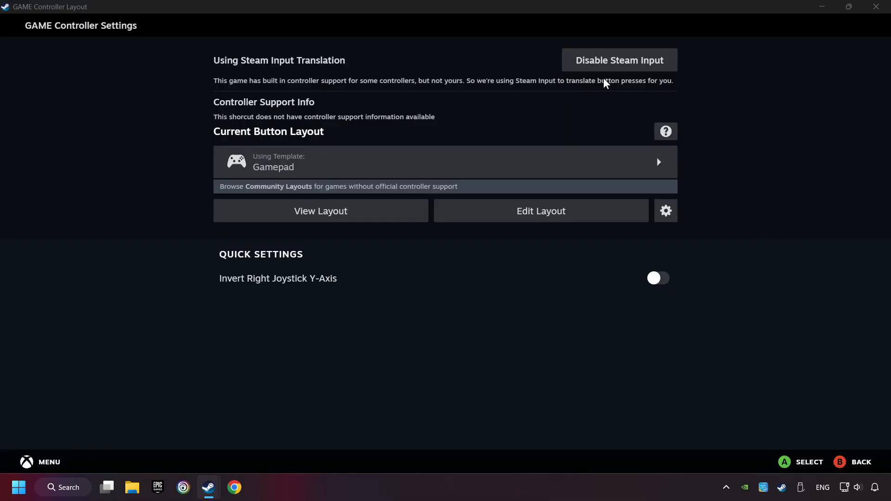
mouse_move(607, 100)
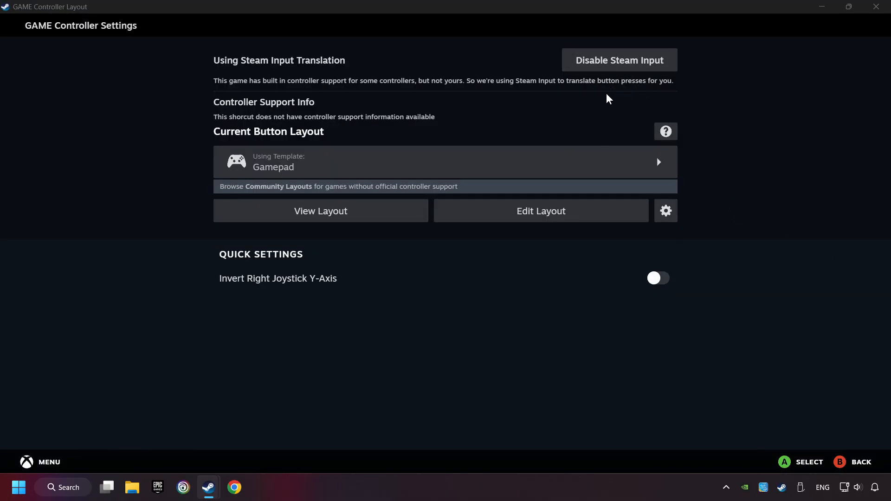
mouse_move(573, 113)
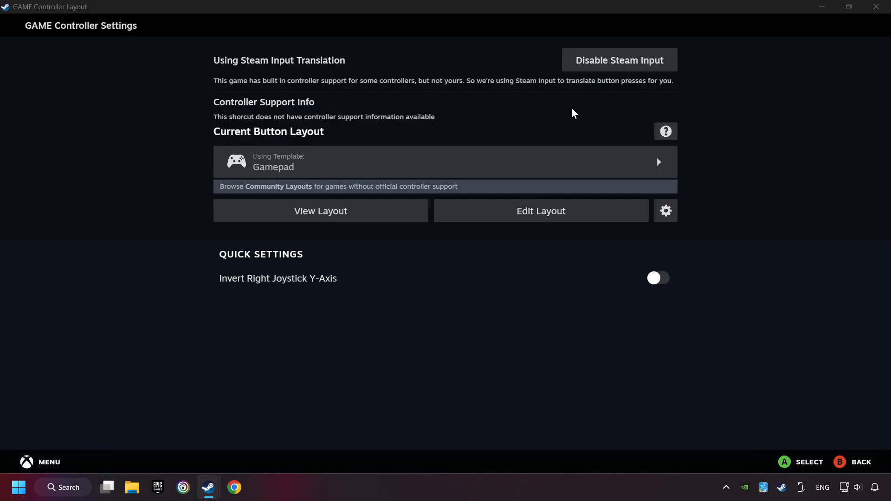
mouse_move(290, 171)
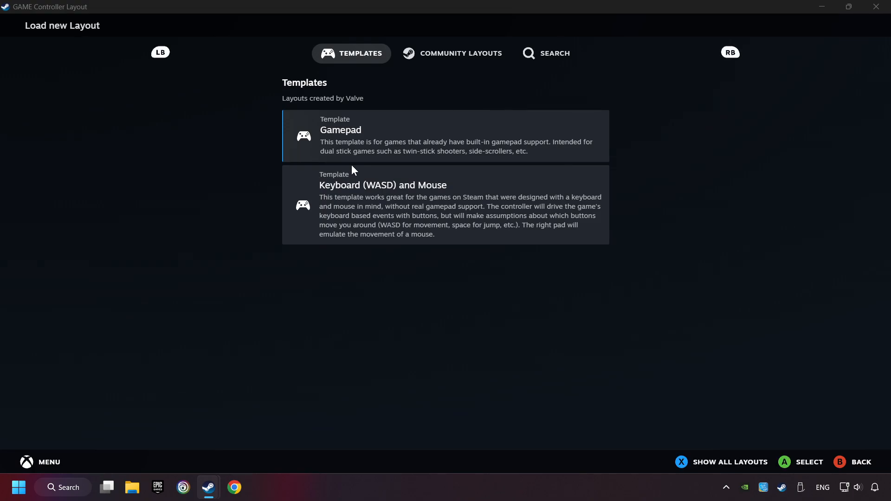
mouse_move(343, 140)
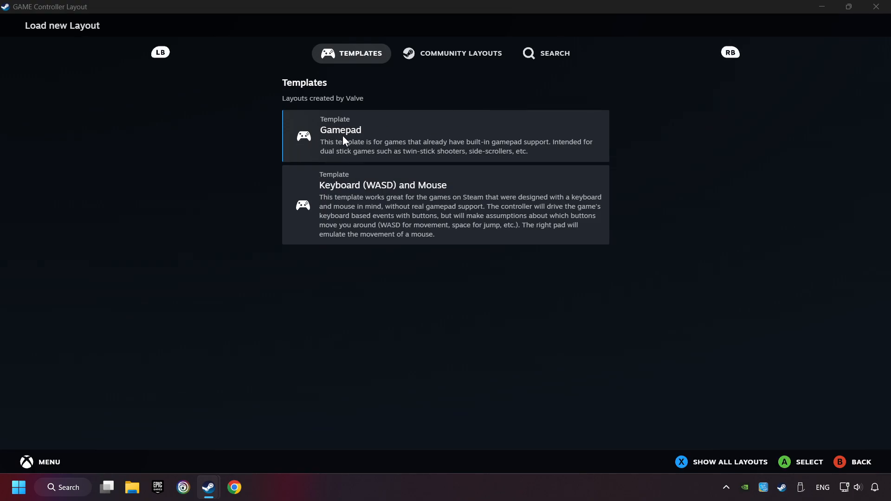
click(445, 135)
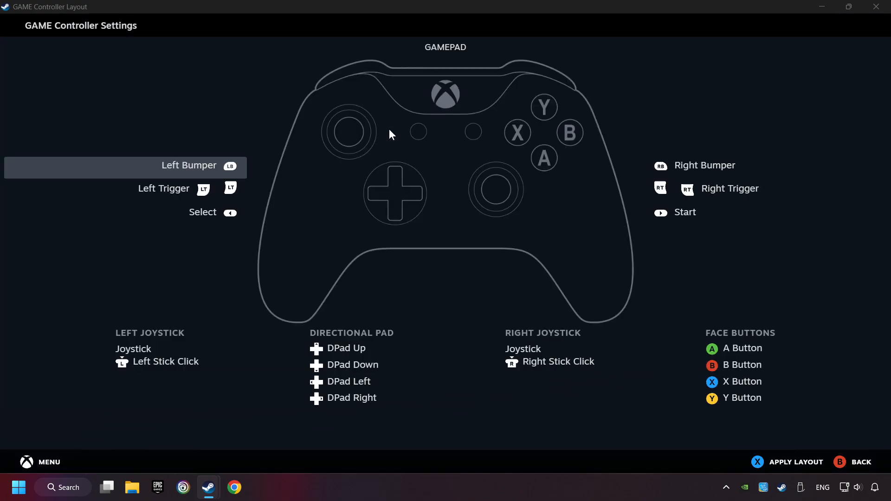
mouse_move(623, 307)
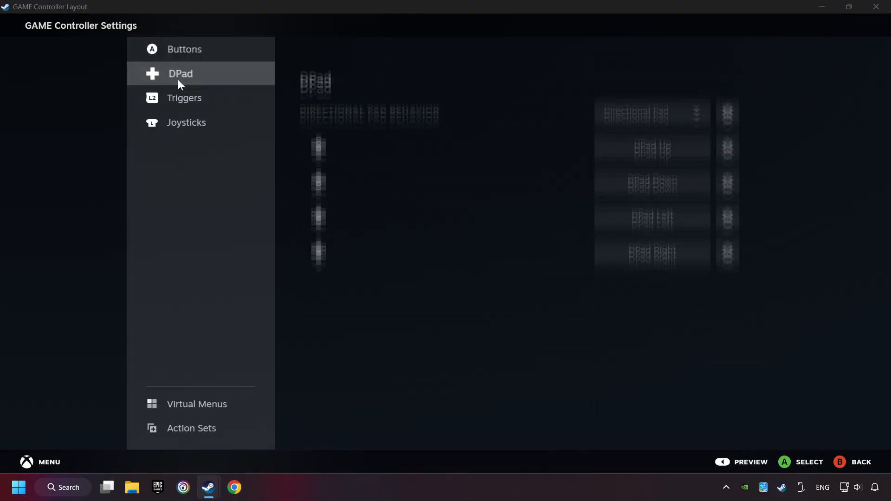
click(188, 49)
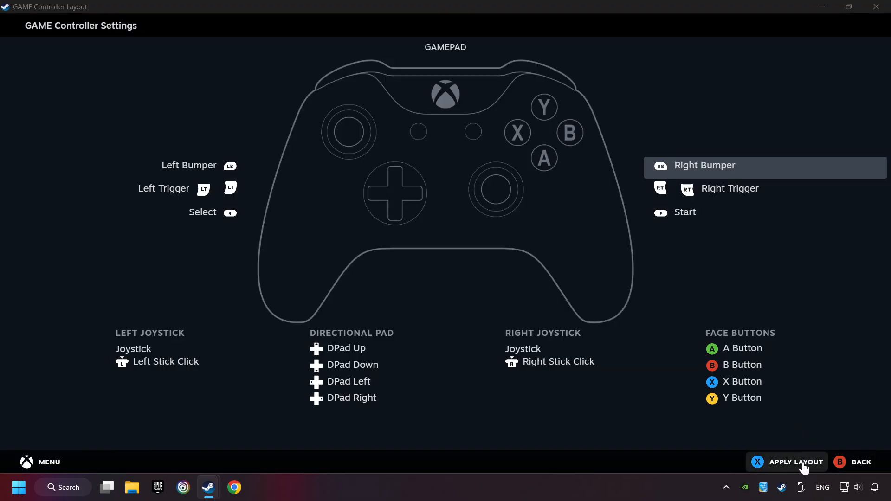
click(793, 462)
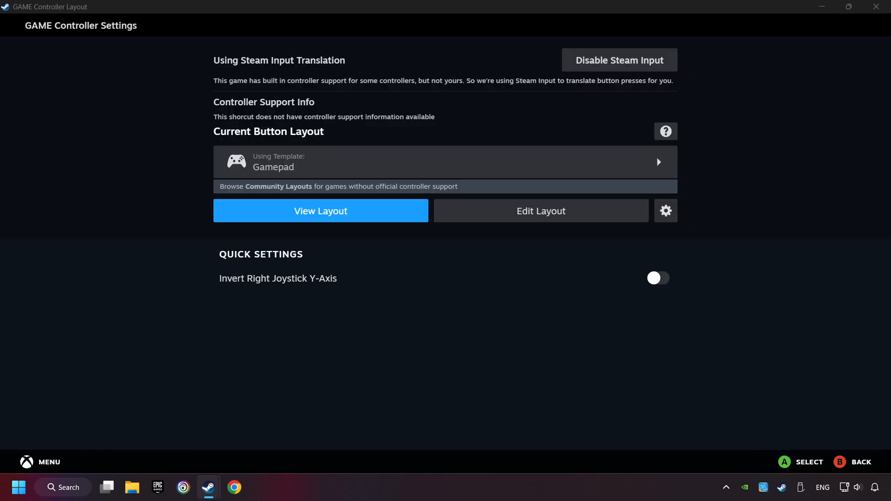
mouse_move(855, 461)
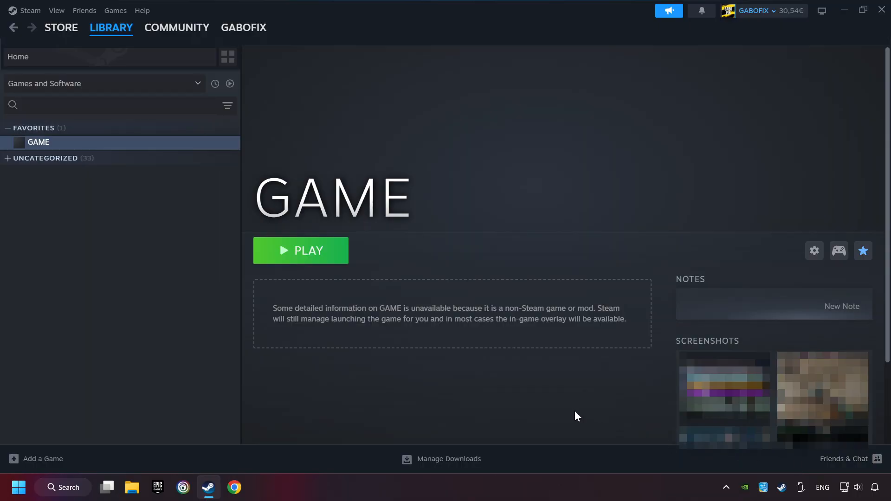
mouse_move(294, 267)
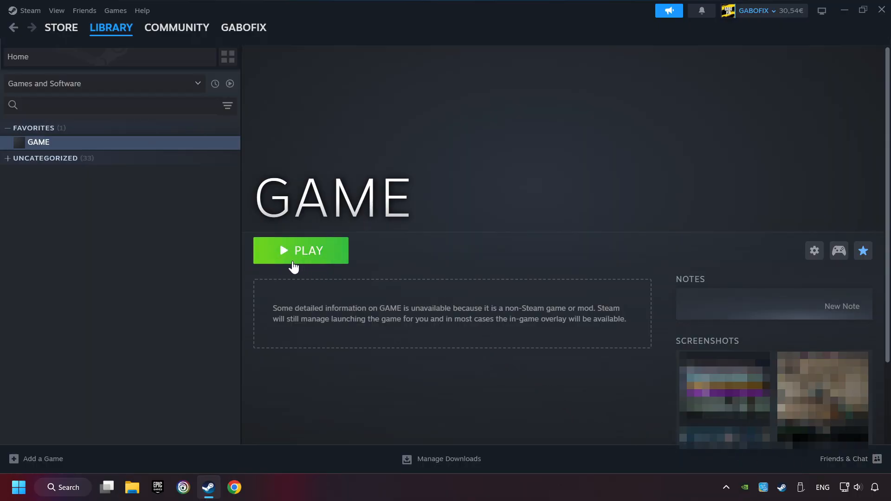